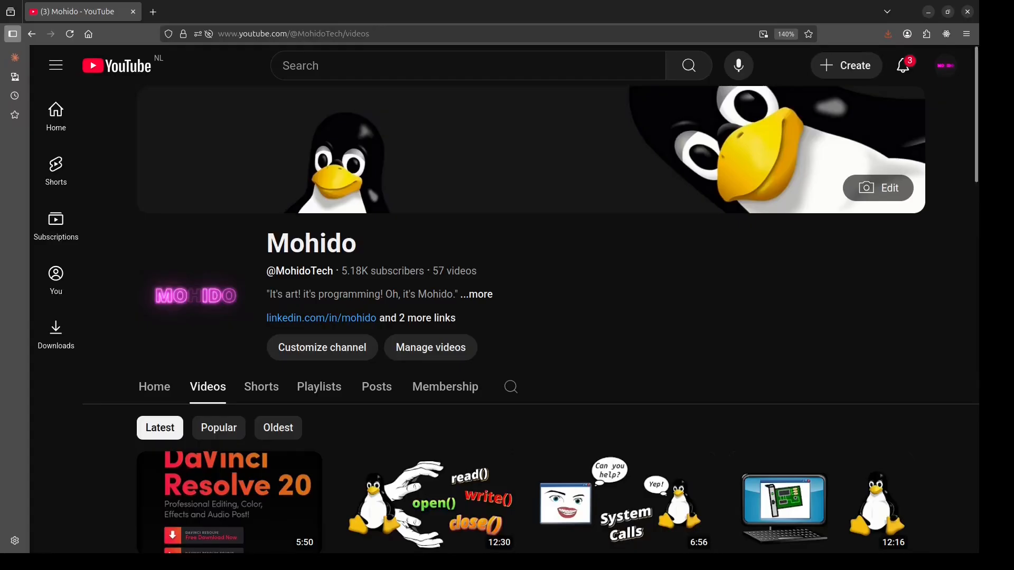
Scroll down the Debian/Ubuntu wiki page through the preparation and add-the-repository sections
{"action": "scroll", "scroll_direction": "down", "scroll_amount": 3}
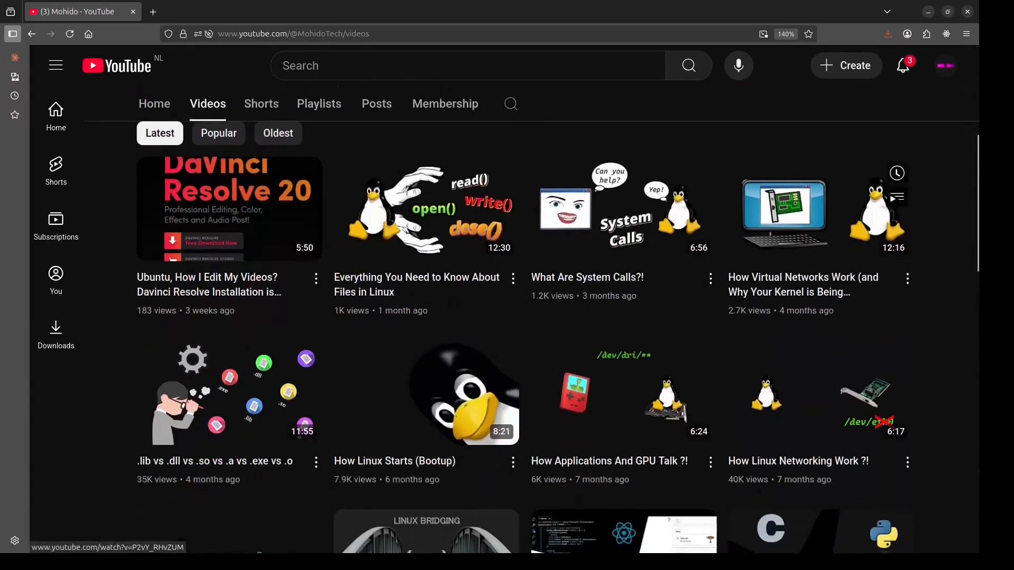
{"action": "scroll", "scroll_direction": "down", "scroll_amount": 3}
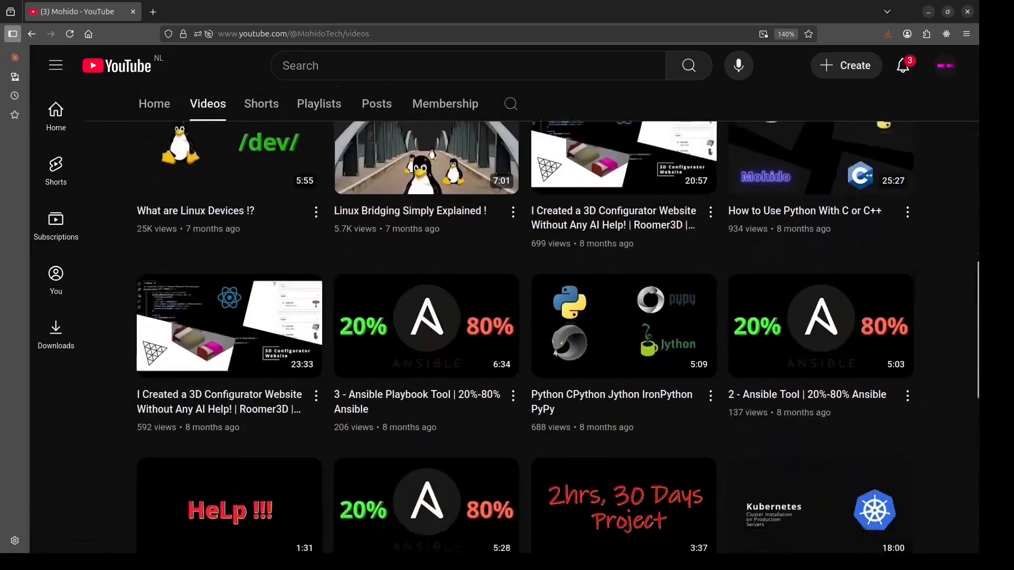
{"action": "scroll", "scroll_direction": "down", "scroll_amount": 3}
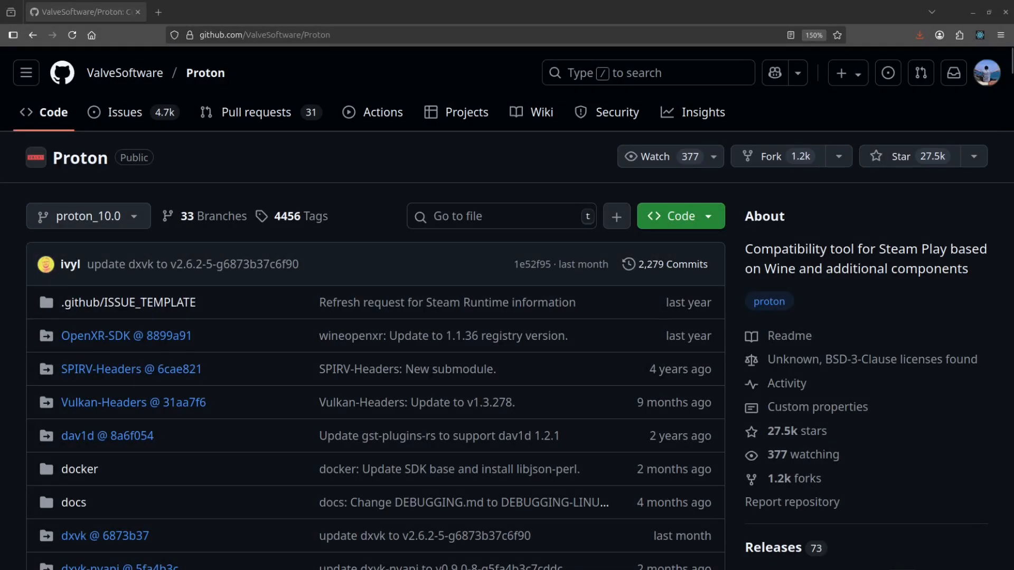
{"action": "scroll", "scroll_direction": "down", "scroll_amount": 3}
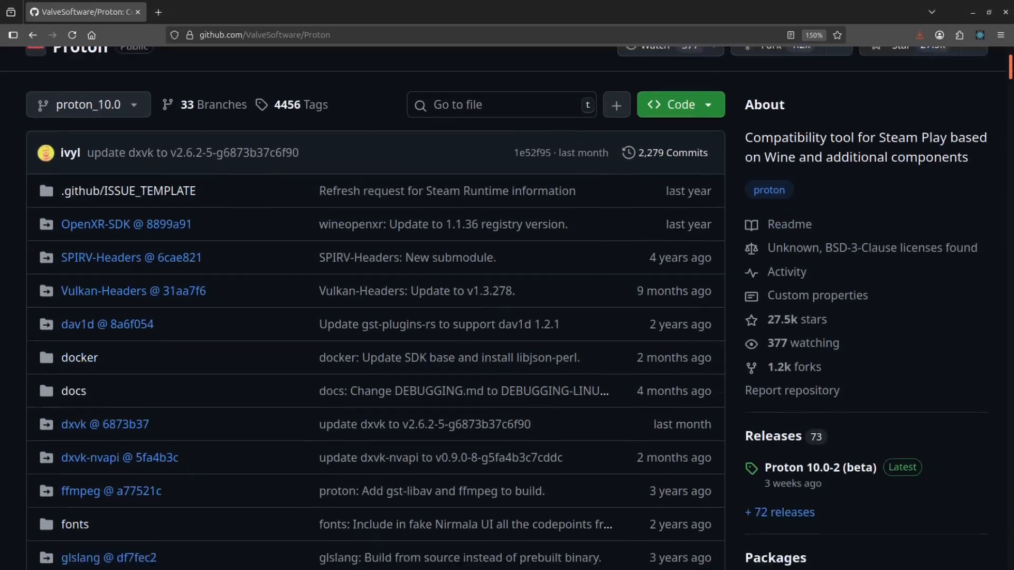
{"action": "scroll", "scroll_direction": "down", "scroll_amount": 3}
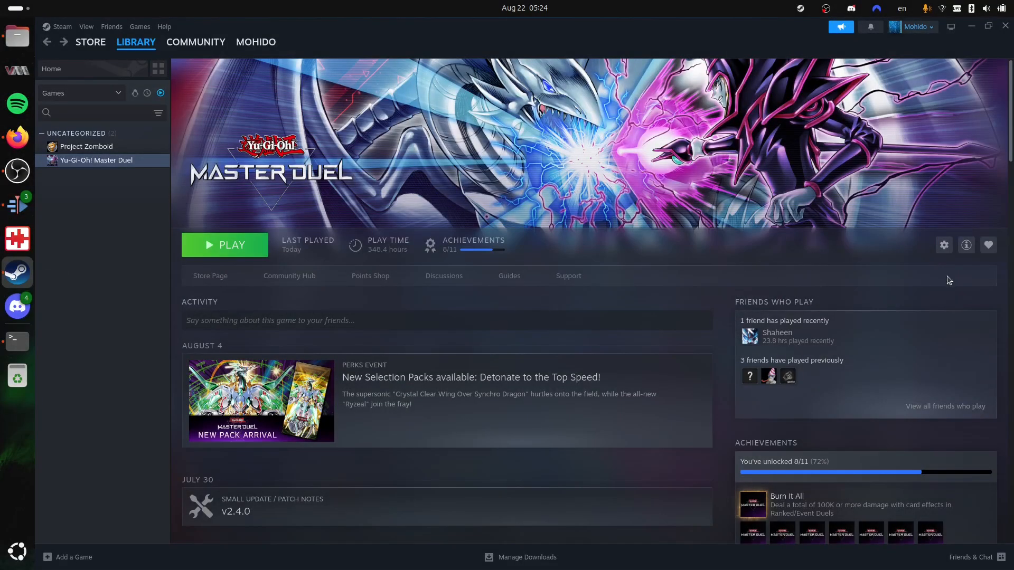
{"action": "mouse_move", "coordinate": [699, 216]}
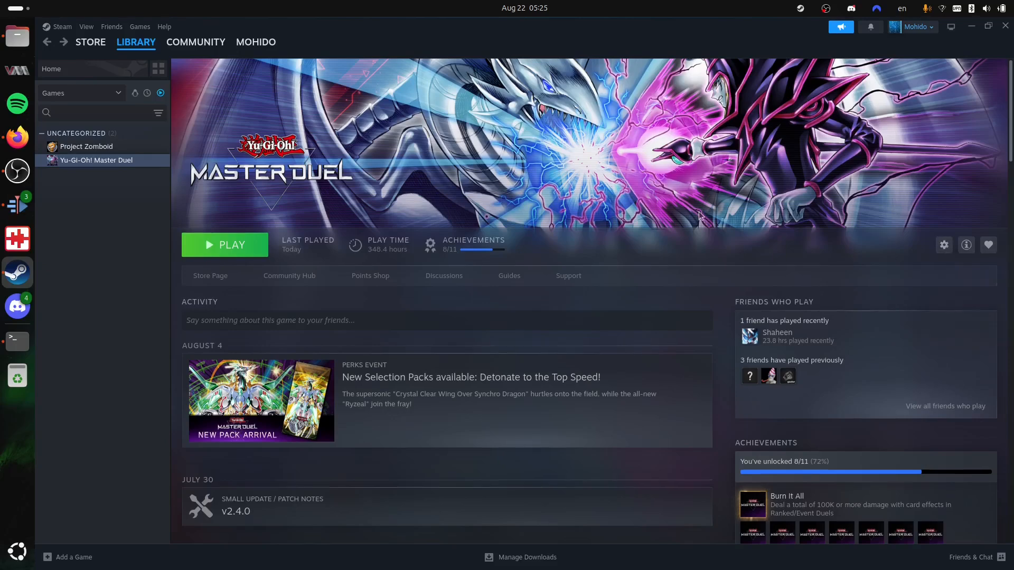
Briefly view and close the properties window for Yu-Gi-Oh! Master Duel
{"action": "left_click", "coordinate": [943, 244]}
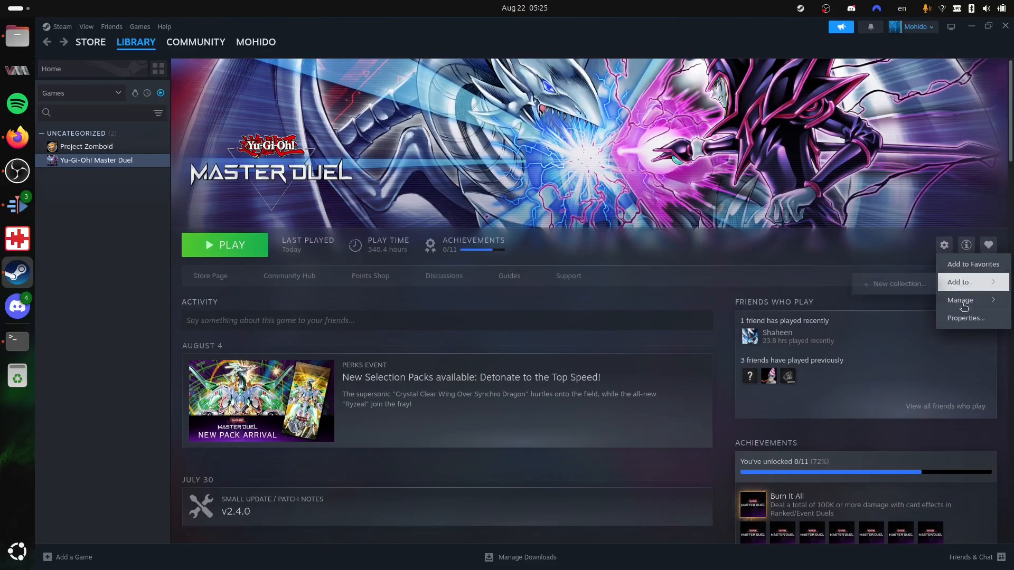
{"action": "left_click", "coordinate": [965, 318]}
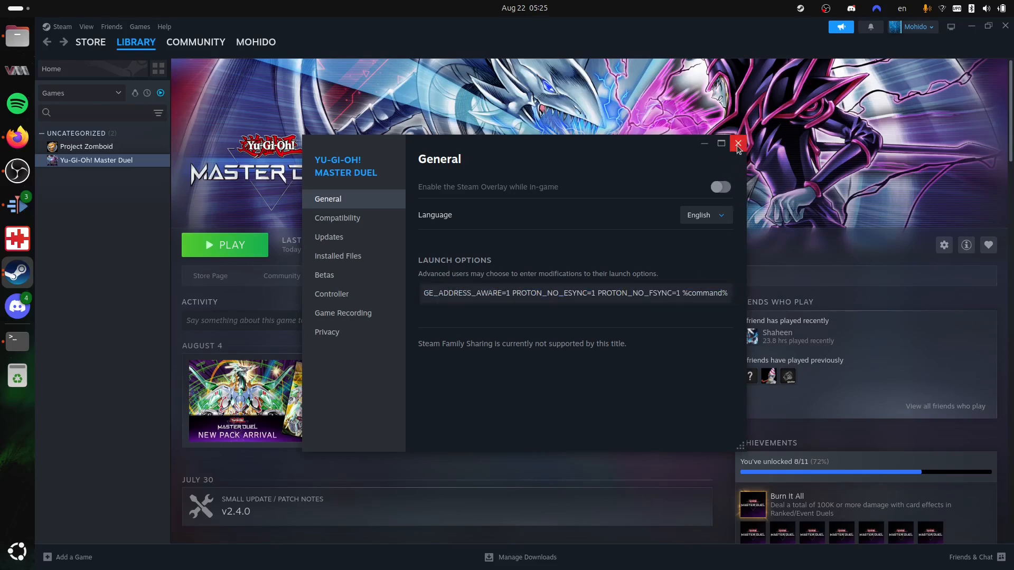
{"action": "left_click", "coordinate": [737, 143]}
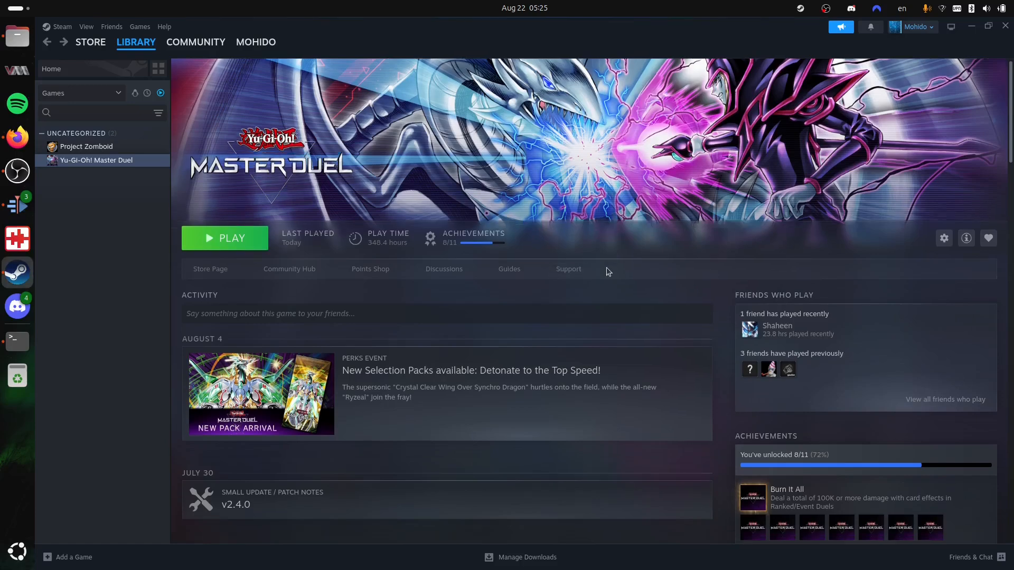
Open the Ask Ubuntu question about compiling Wine with missing X development files
{"action": "left_click", "coordinate": [224, 238]}
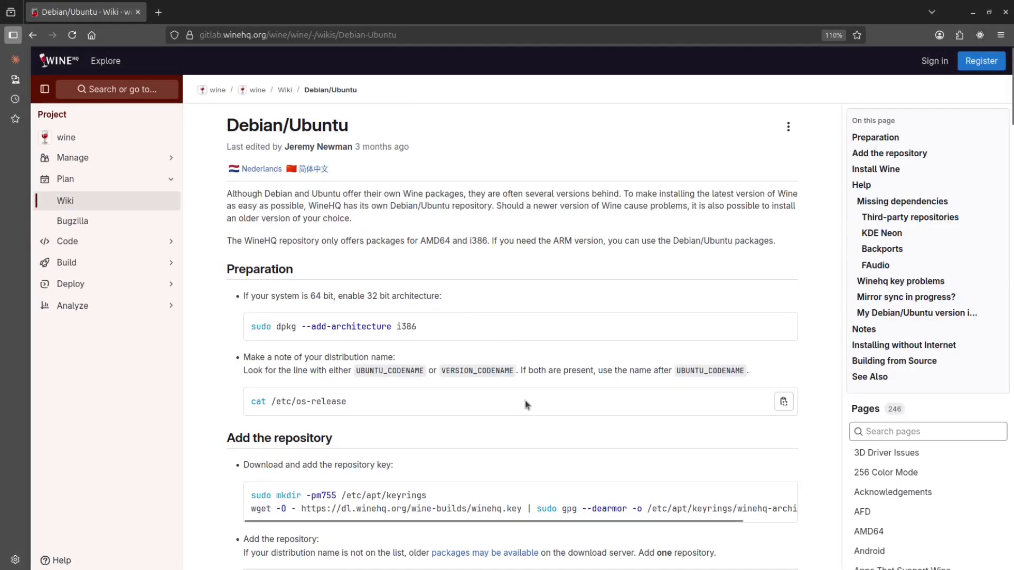
{"action": "scroll", "scroll_direction": "down", "scroll_amount": 3}
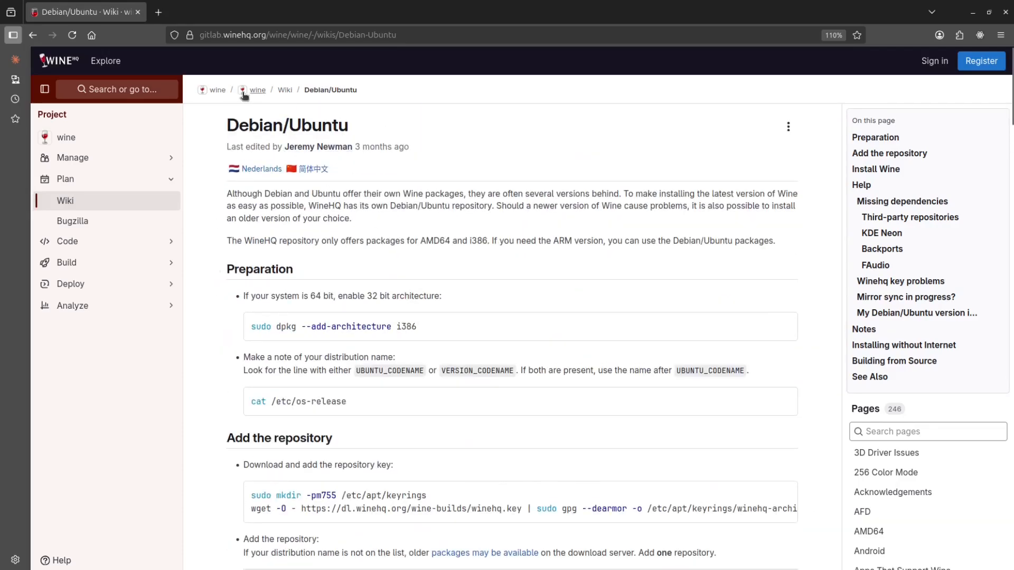
{"action": "left_click", "coordinate": [257, 89]}
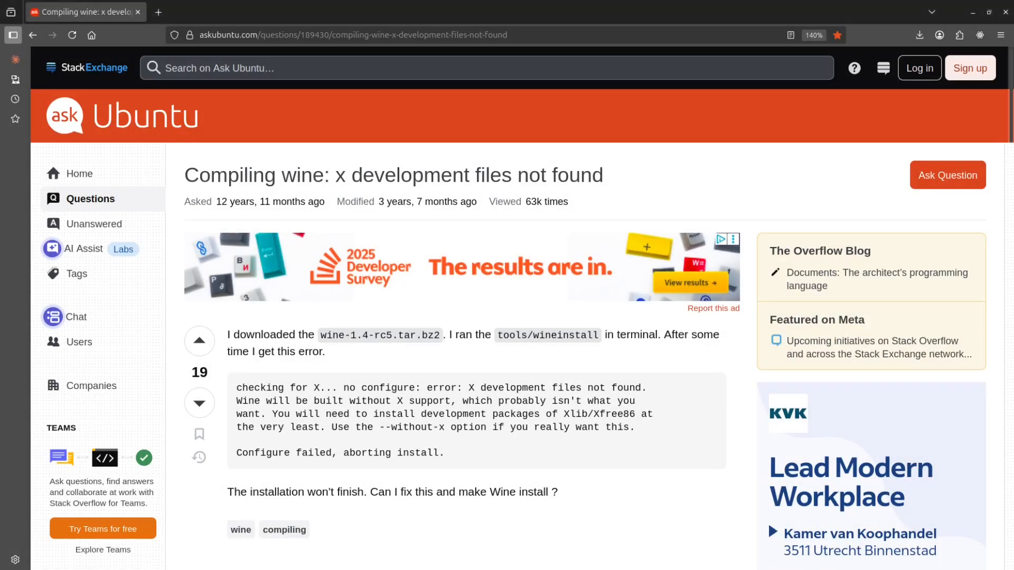
Scroll to the answer recommending sudo apt-get build-dep wine to install all dependencies
{"action": "scroll", "scroll_direction": "down", "scroll_amount": 3}
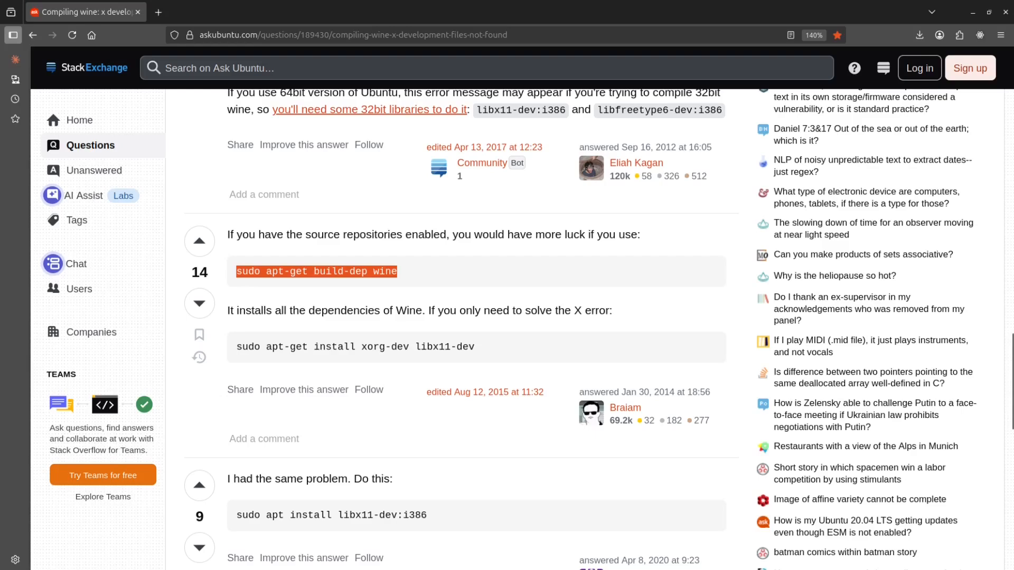
Switch to the system calls video and scroll through its comment threads
{"action": "left_click", "coordinate": [209, 11]}
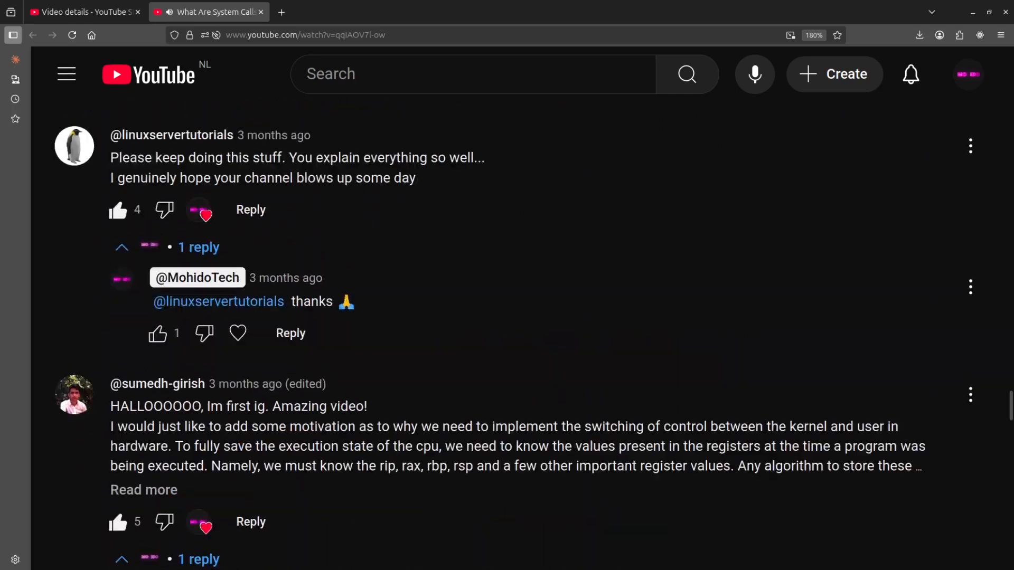
{"action": "scroll", "scroll_direction": "down", "scroll_amount": 3}
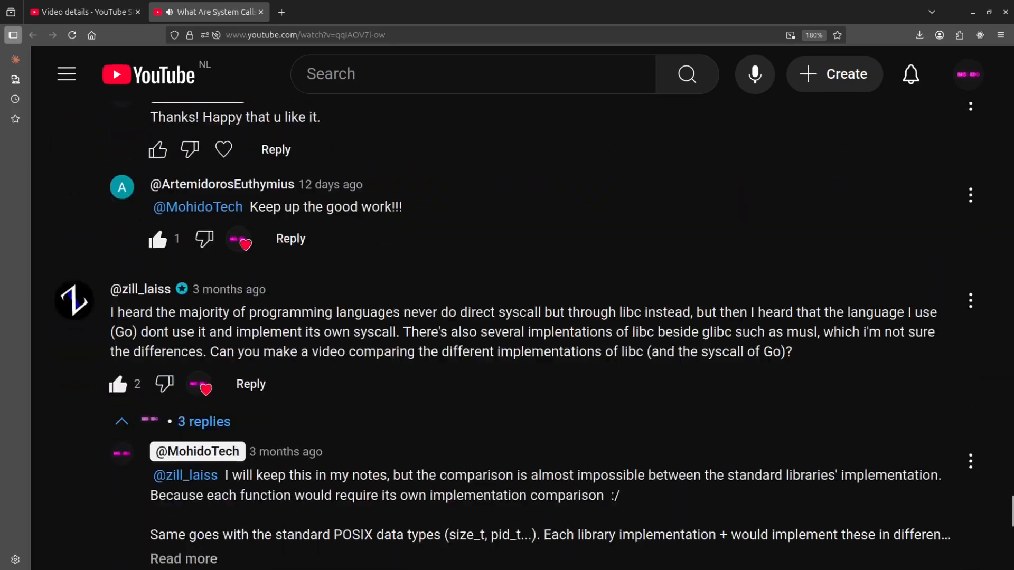
{"action": "scroll", "scroll_direction": "down", "scroll_amount": 3}
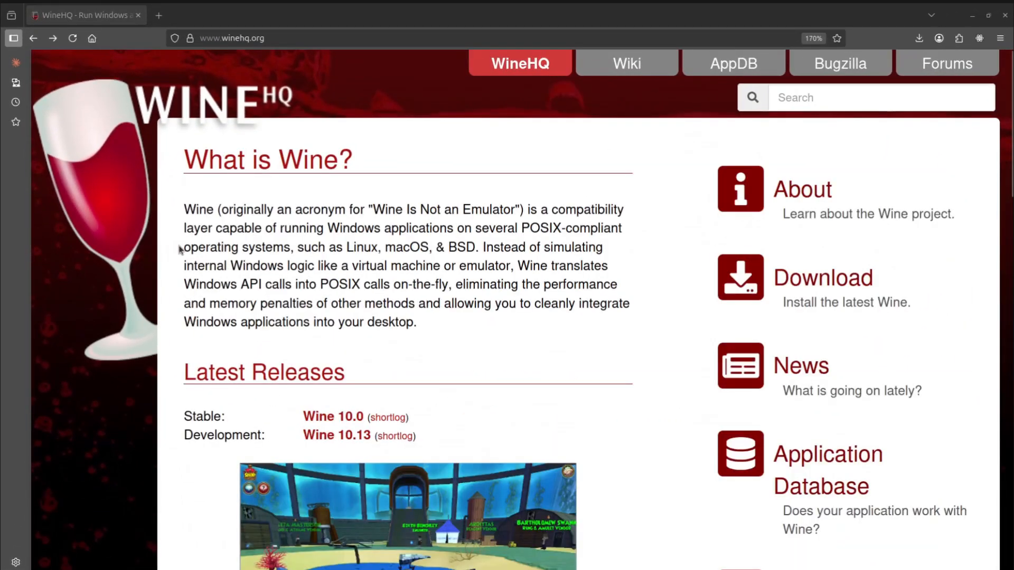
{"action": "mouse_move", "coordinate": [482, 138]}
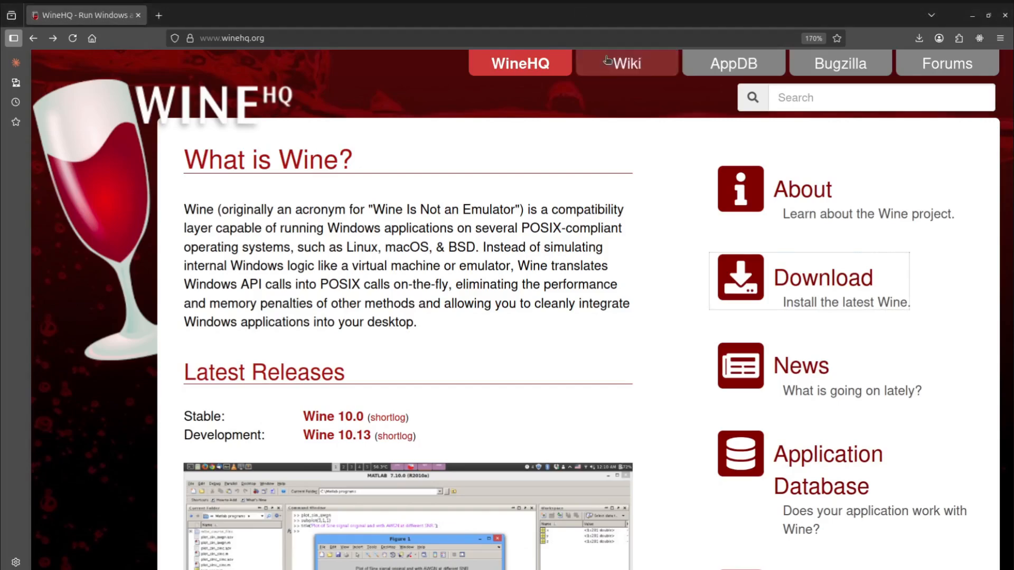
{"action": "mouse_move", "coordinate": [822, 277]}
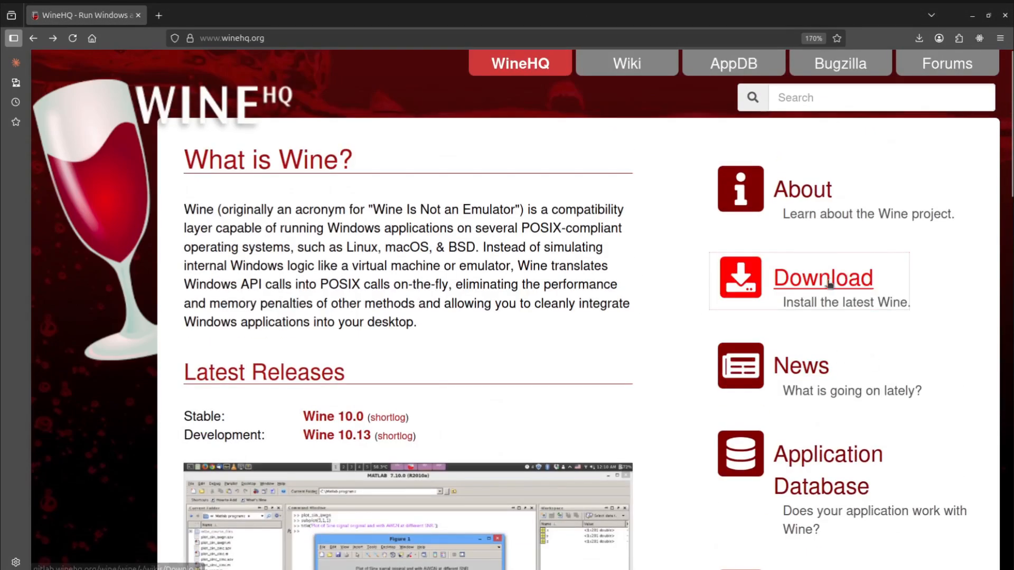
From winehq.org Download, reach the Debian/Ubuntu wiki page via the Ubuntu binary package link
{"action": "left_click", "coordinate": [822, 278]}
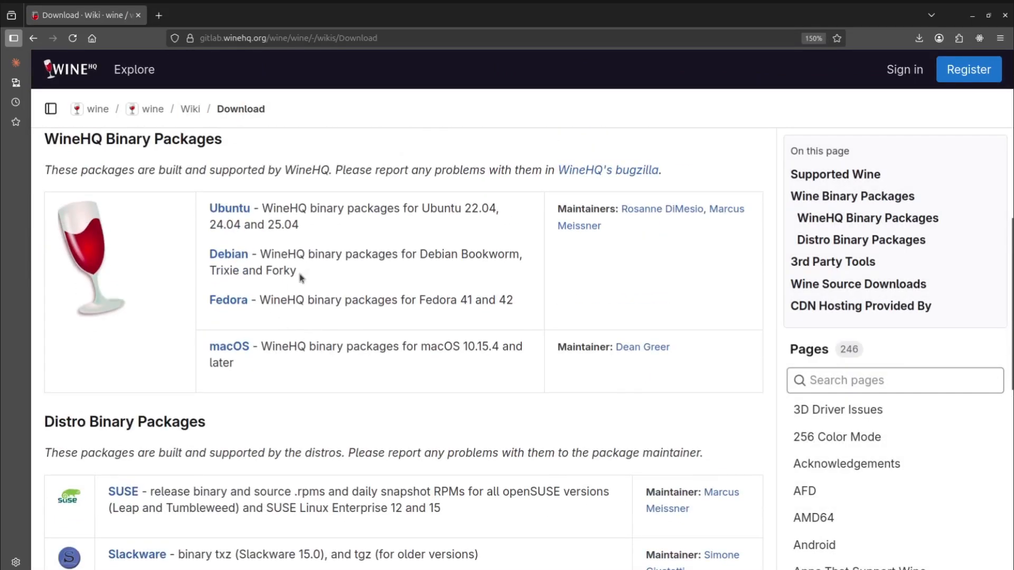
{"action": "left_click", "coordinate": [228, 254]}
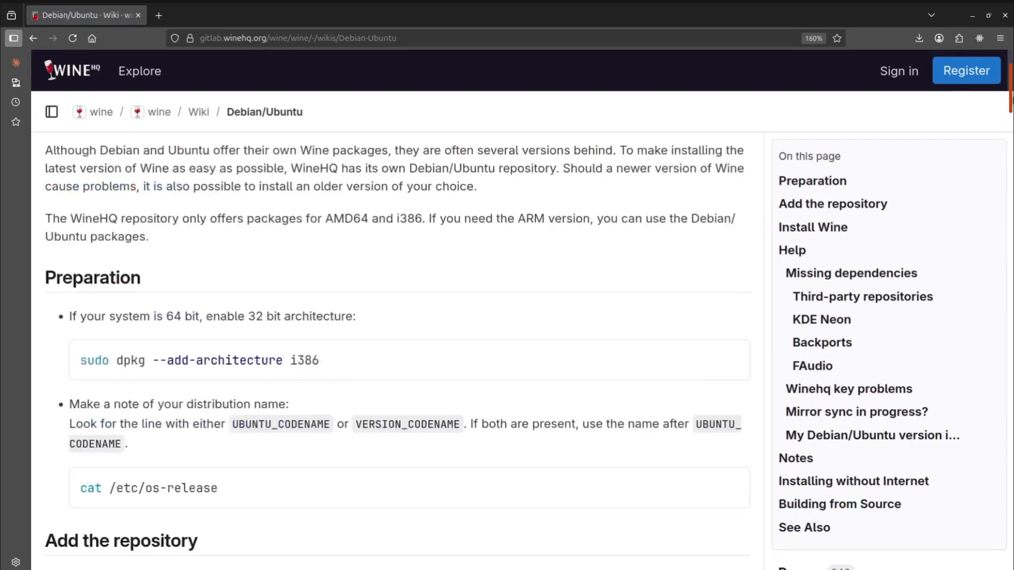
Check the release with cat /etc/os-release and copy the noble sudo wget repository command
{"action": "scroll", "scroll_direction": "down", "scroll_amount": 3}
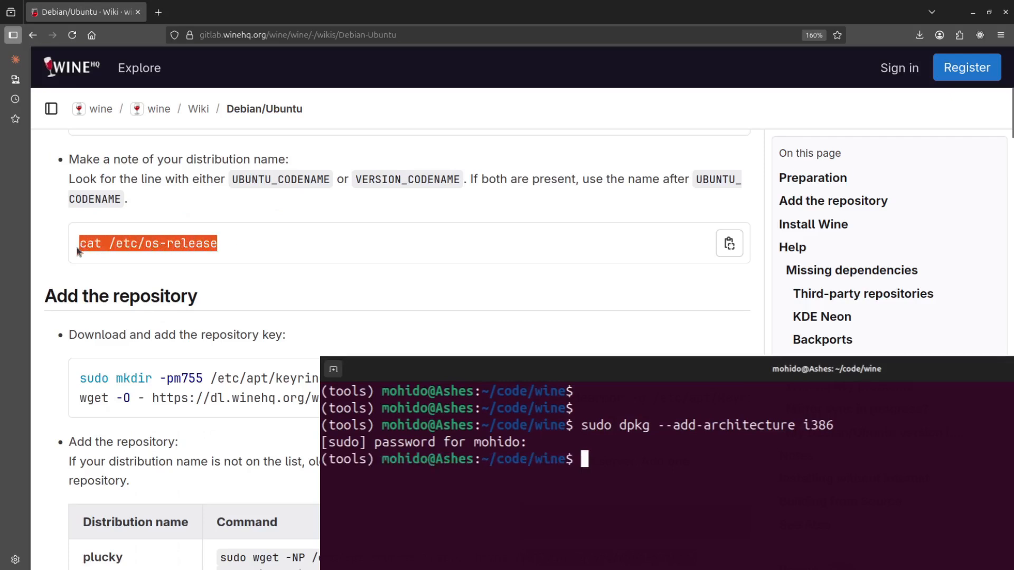
{"action": "type", "text": "cat /etc/os-release | grep"}
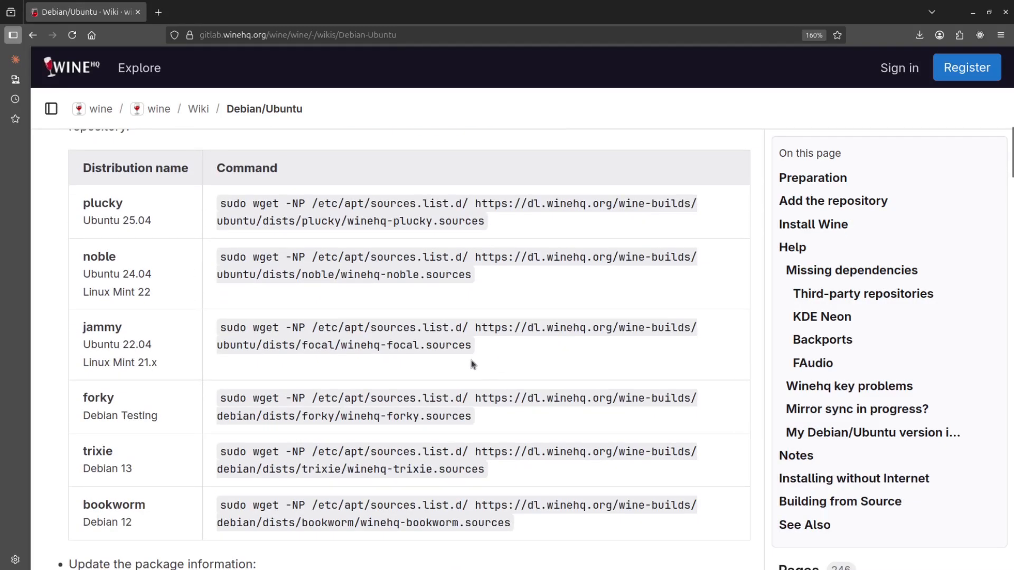
{"action": "double_click", "coordinate": [99, 256]}
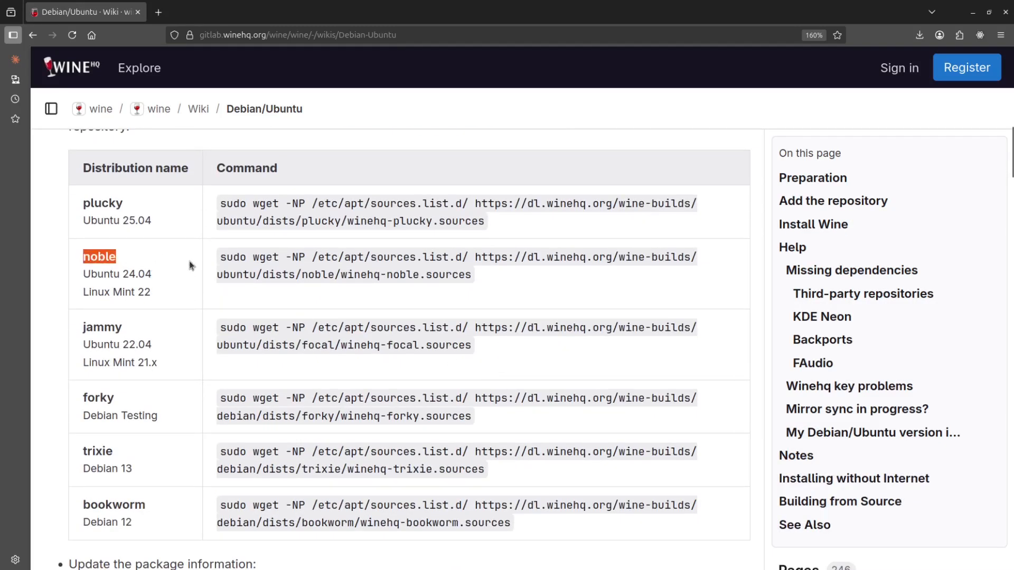
{"action": "left_click_drag", "start_coordinate": [220, 256], "coordinate": [473, 274]}
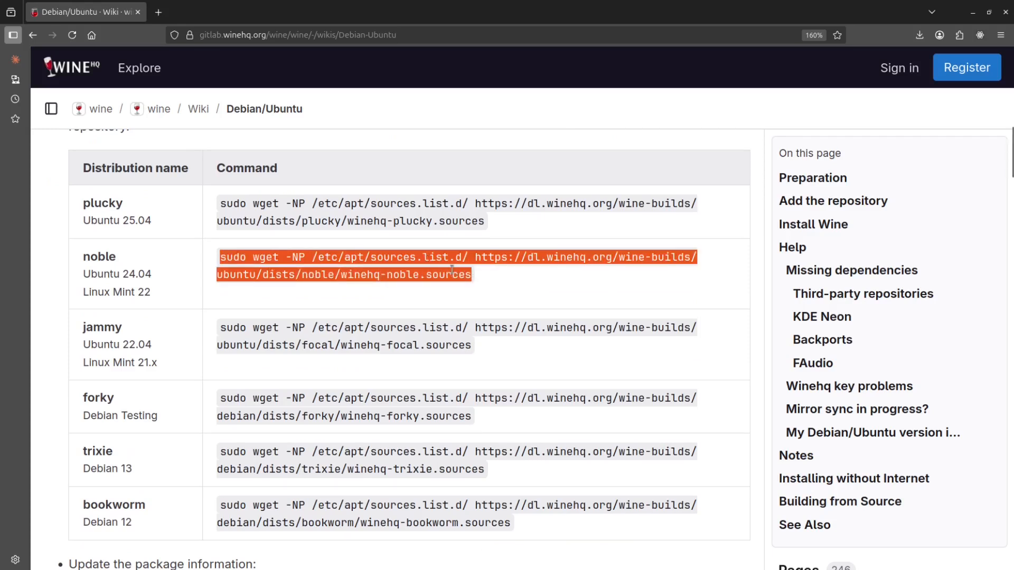
{"action": "left_click", "coordinate": [479, 294]}
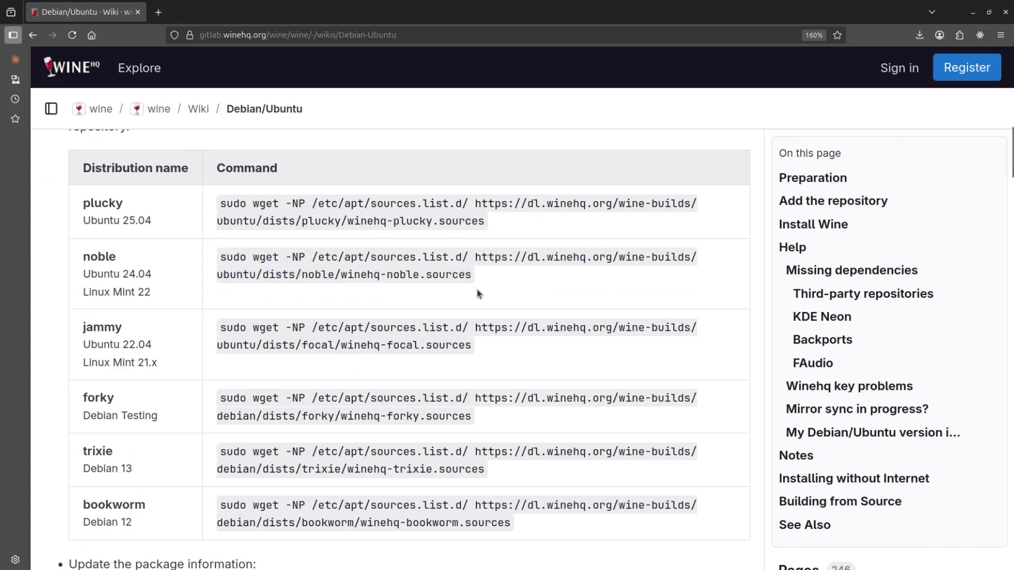
{"action": "scroll", "scroll_direction": "down", "scroll_amount": 3}
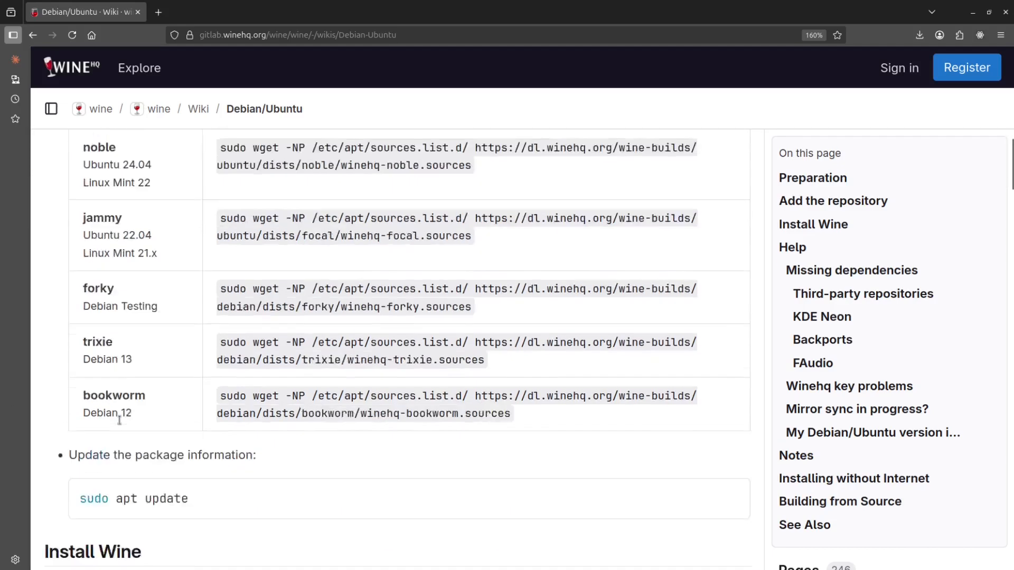
{"action": "scroll", "scroll_direction": "down", "scroll_amount": 3}
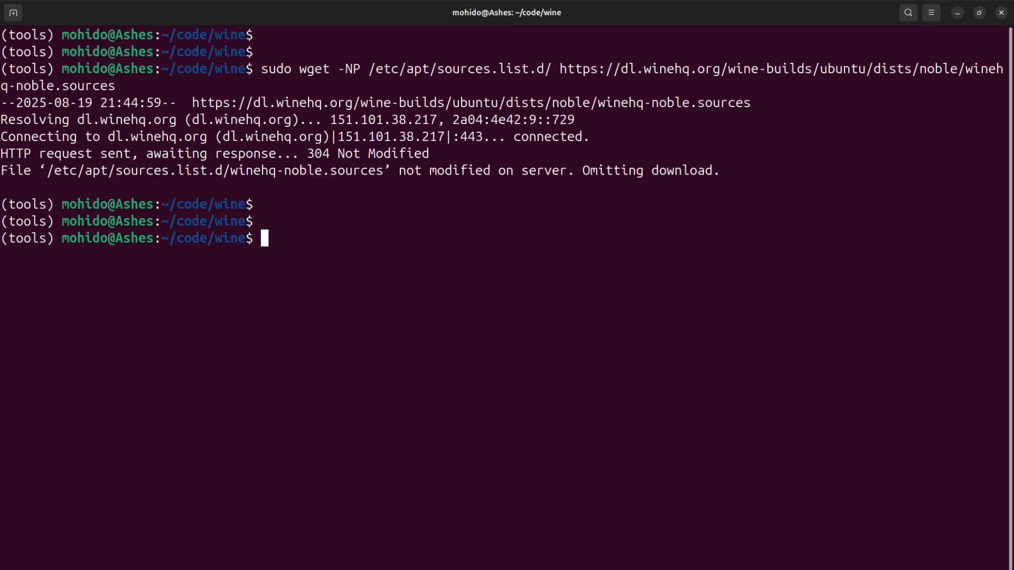
Add deb-src to winehq-noble.sources in vim, run apt update, and clear the terminal
{"action": "type", "text": "sudo vim /etc/apt/sources.list.d/winehq-noble.sources"}
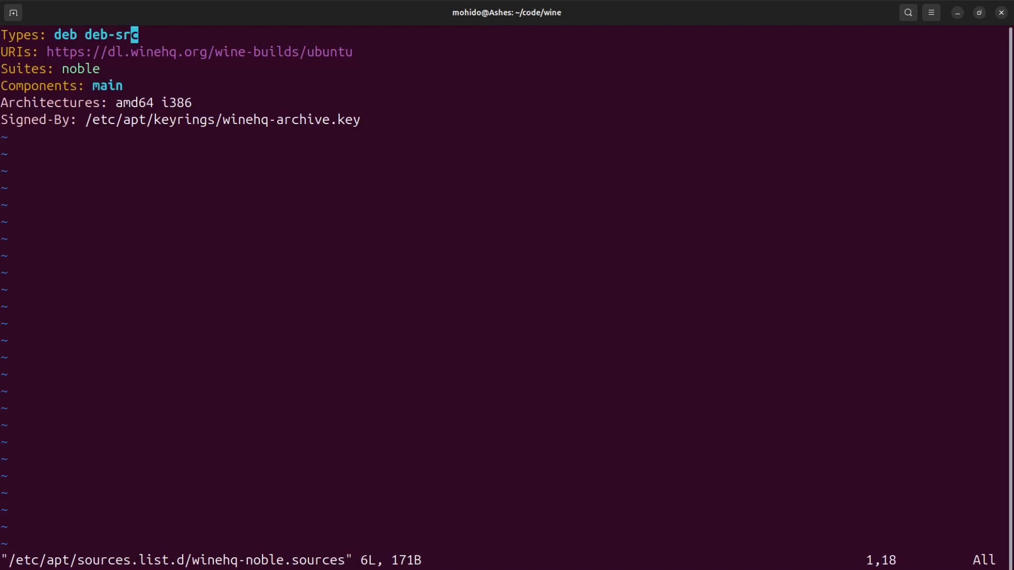
{"action": "type", "text": ":wq"}
{"action": "type", "text": "sudo"}
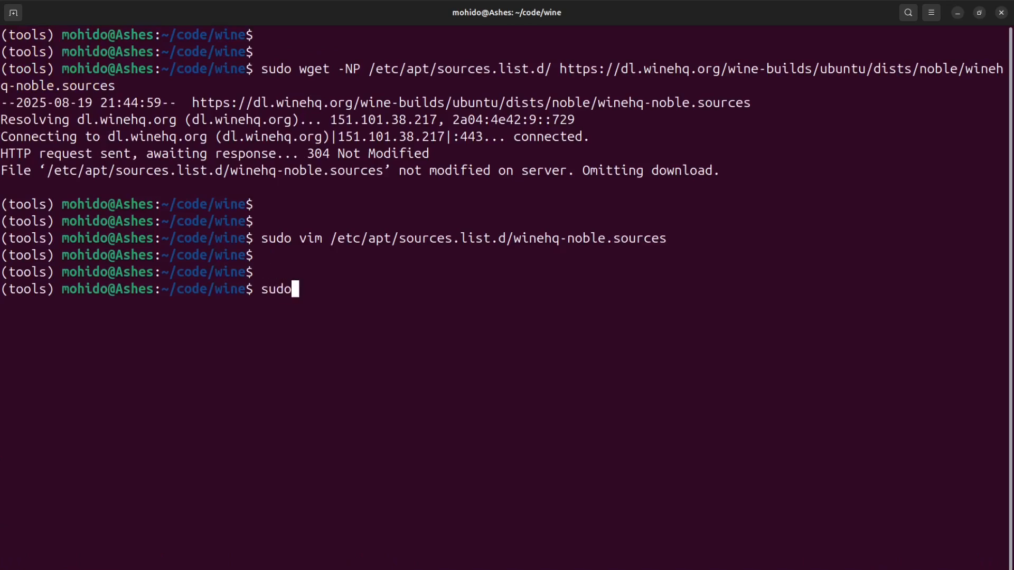
{"action": "type", "text": "apt update"}
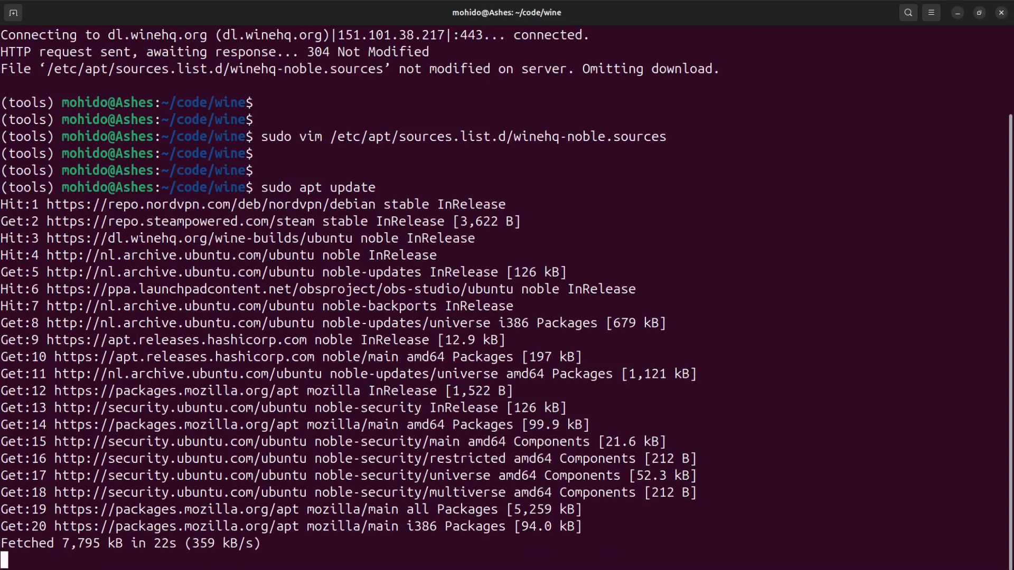
{"action": "type", "text": "clear"}
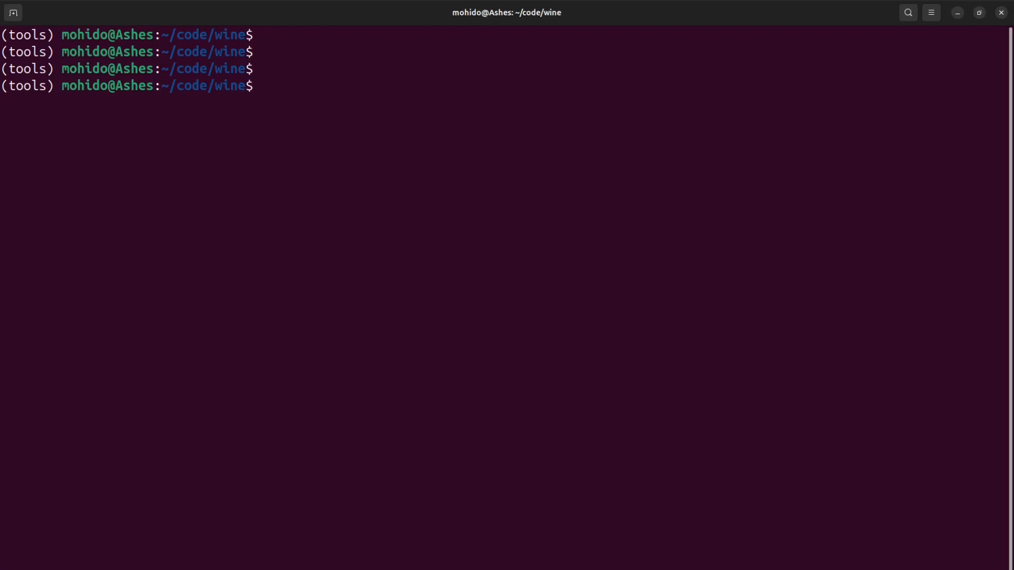
Run sudo apt build-dep --install-recommends winehq-stable to install all build dependencies
{"action": "type", "text": "sudo apt"}
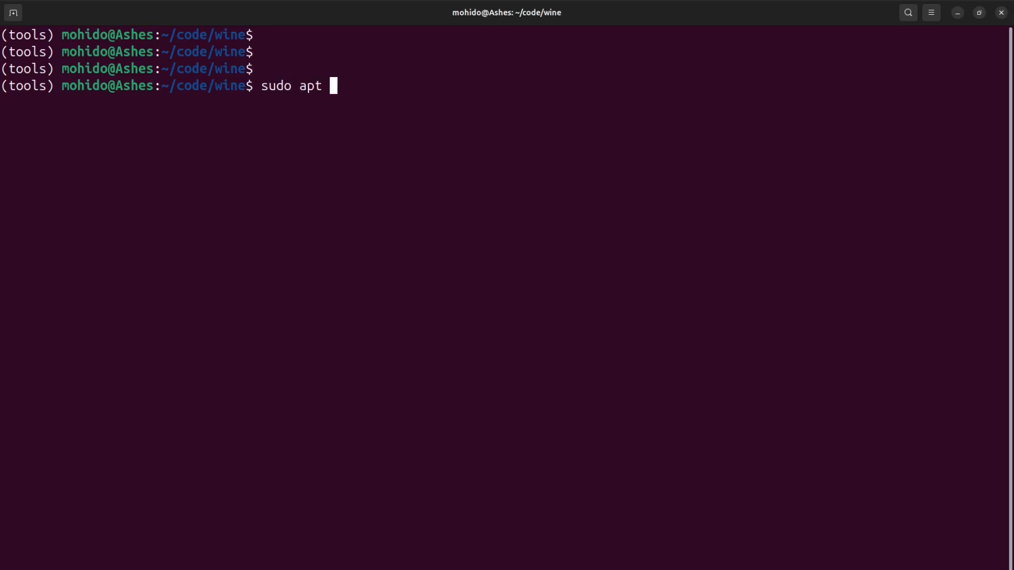
{"action": "type", "text": "build-dep"}
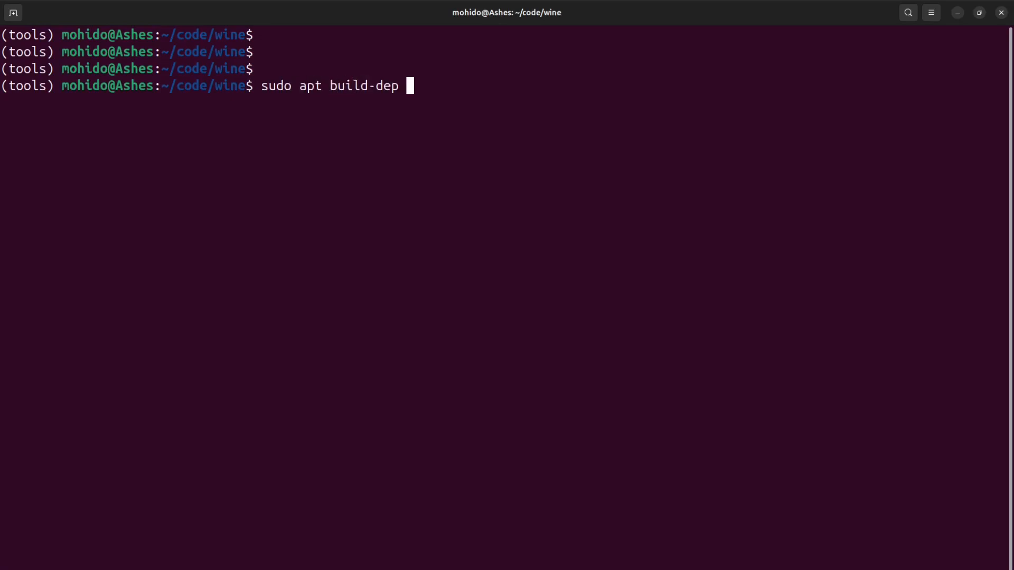
{"action": "type", "text": "--ins"}
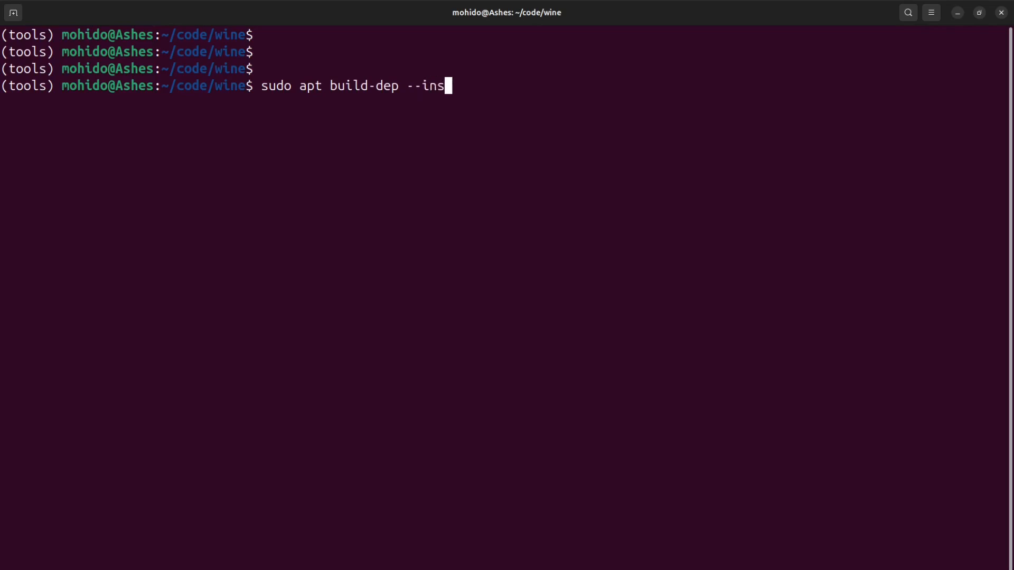
{"action": "type", "text": "tall-r"}
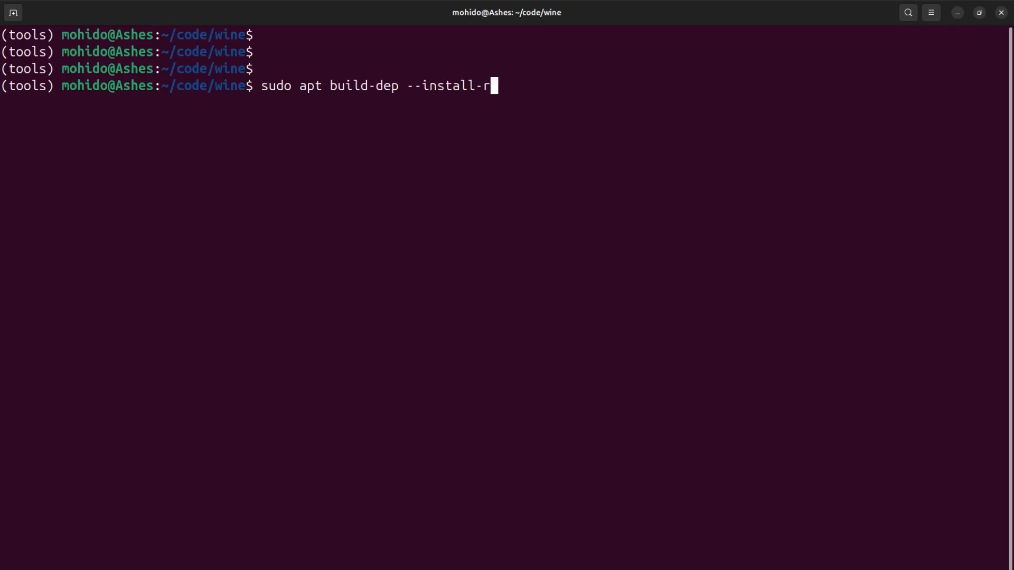
{"action": "type", "text": "ecommends win"}
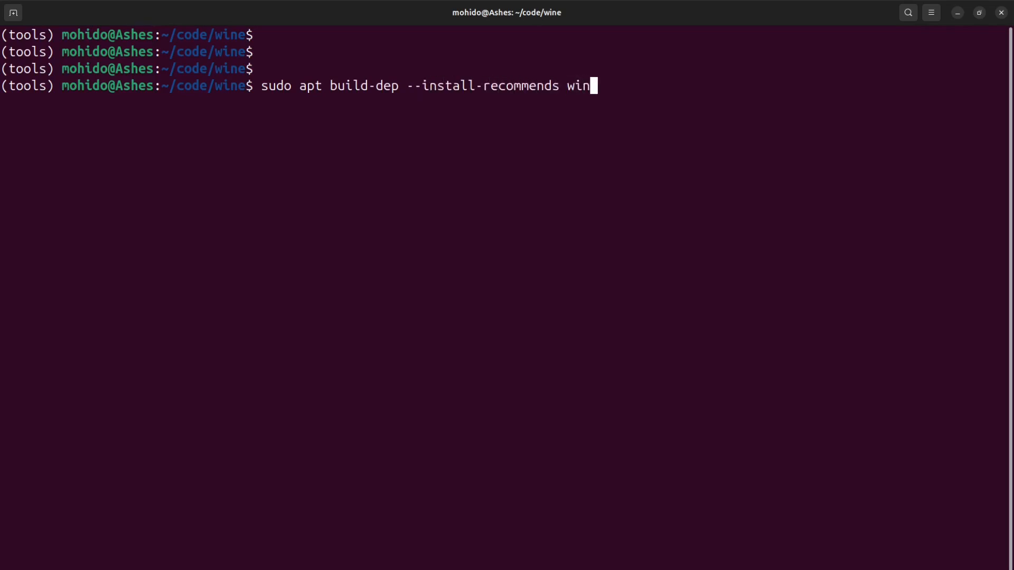
{"action": "type", "text": "hq-stable"}
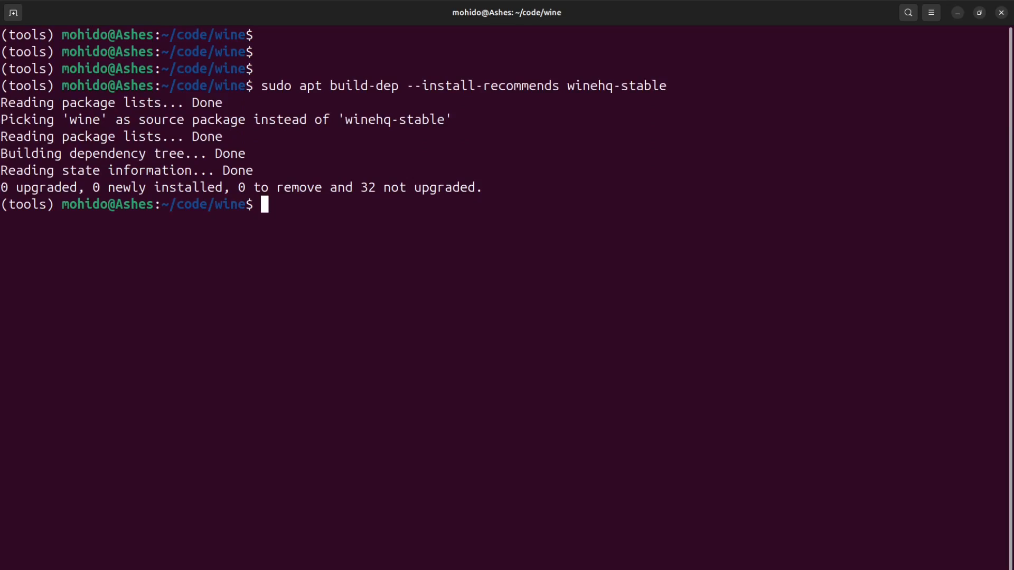
Run ./configure with the --enable option in the wine source tree, review the output, and clear
{"action": "type", "text": "./s"}
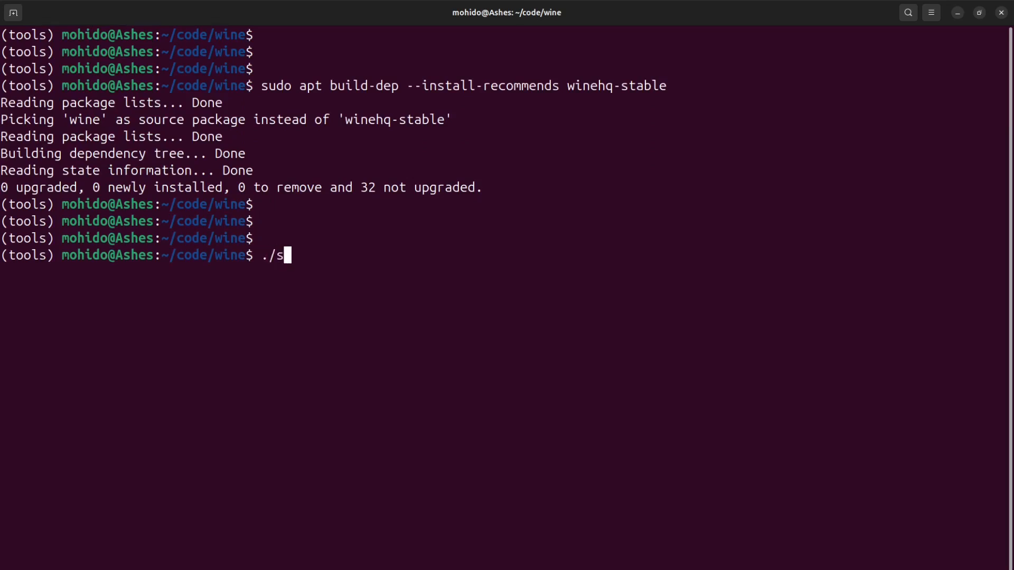
{"action": "type", "text": "onfig"}
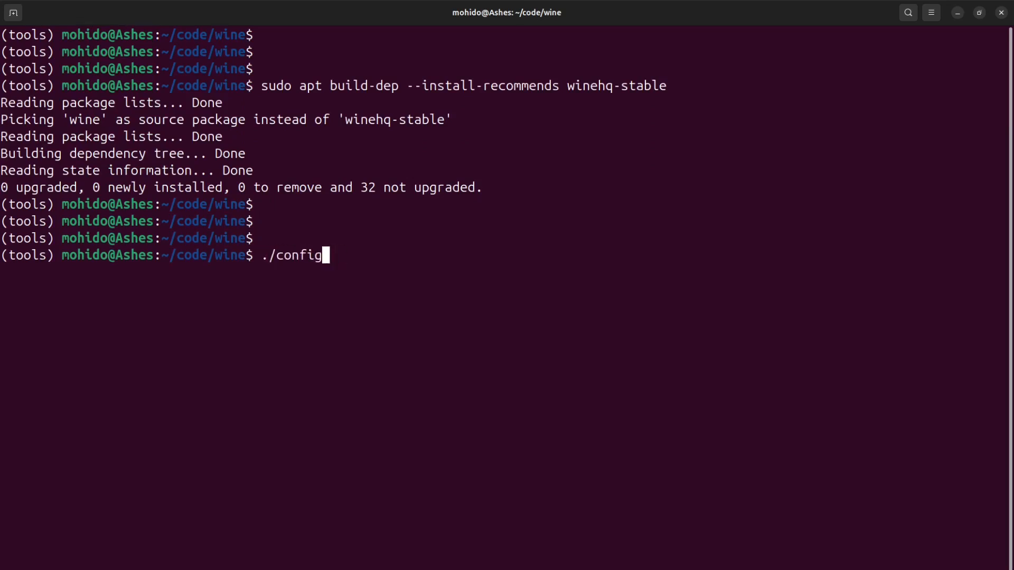
{"action": "type", "text": "ure --enable-"}
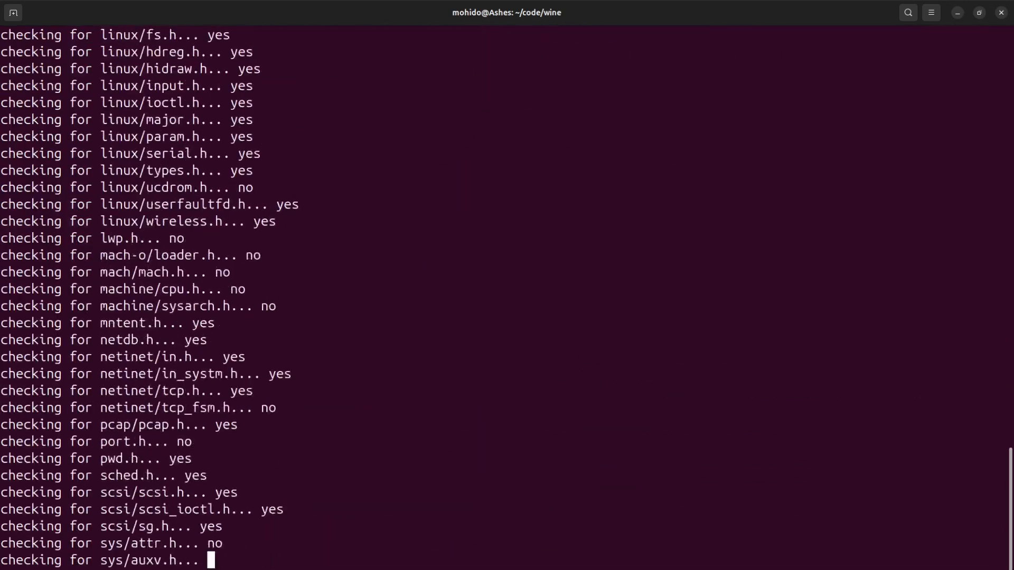
{"action": "scroll", "scroll_direction": "down", "scroll_amount": 3}
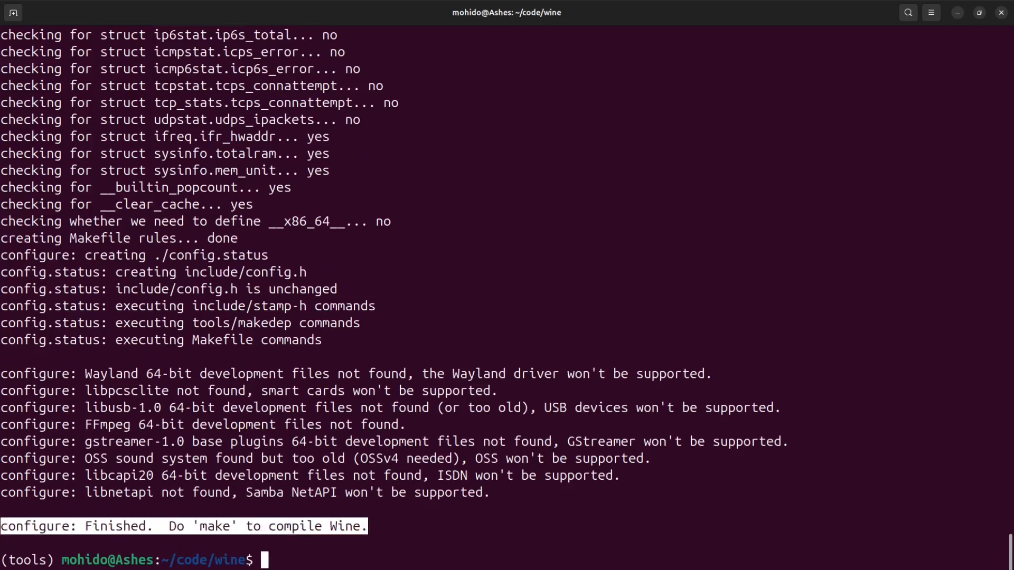
{"action": "type", "text": "clear"}
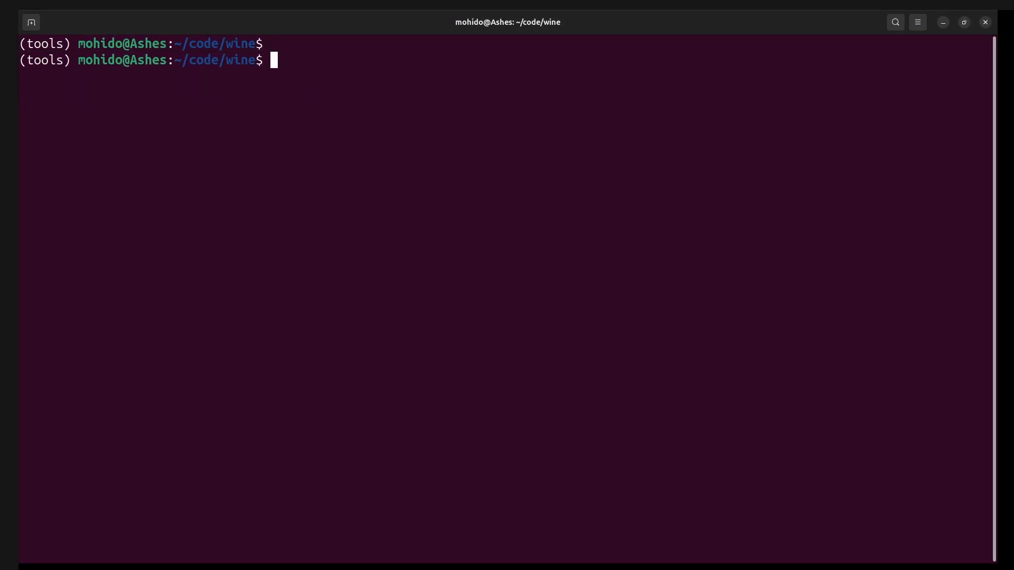
Run make and ls to see the wine and wine64 binaries, then begin typing ./wine notepad
{"action": "type", "text": "make"}
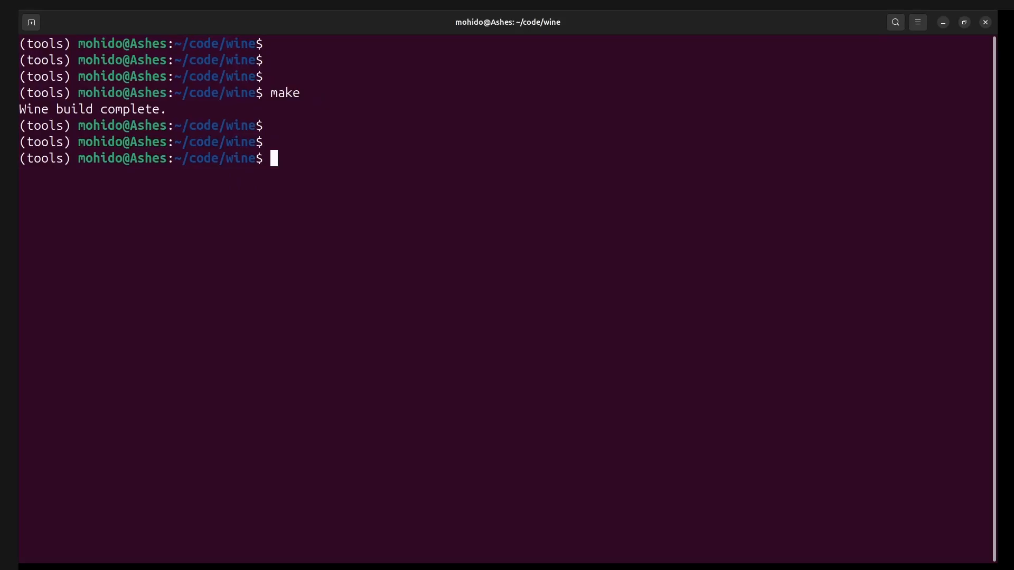
{"action": "type", "text": "ls"}
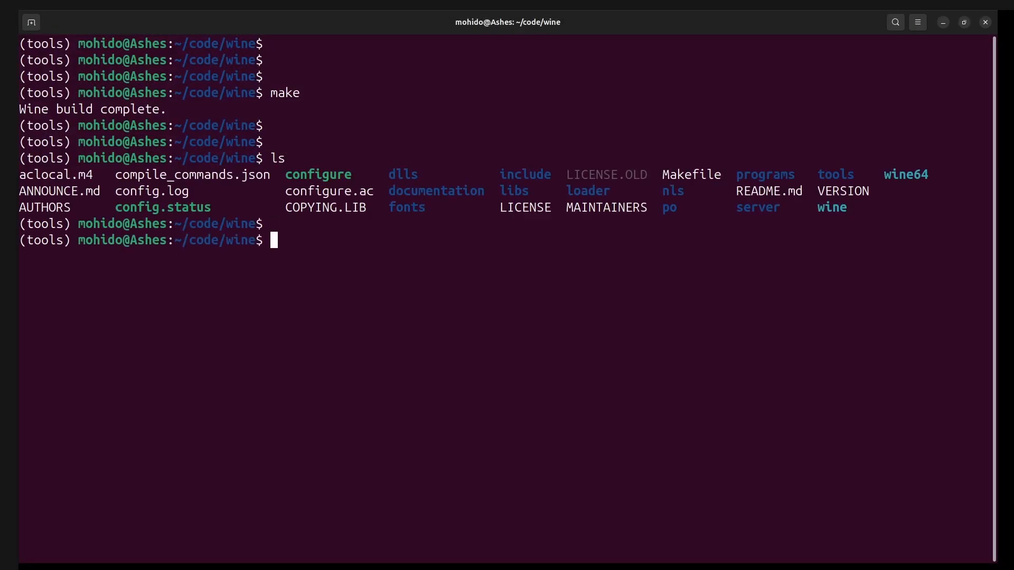
{"action": "key", "text": "Return"}
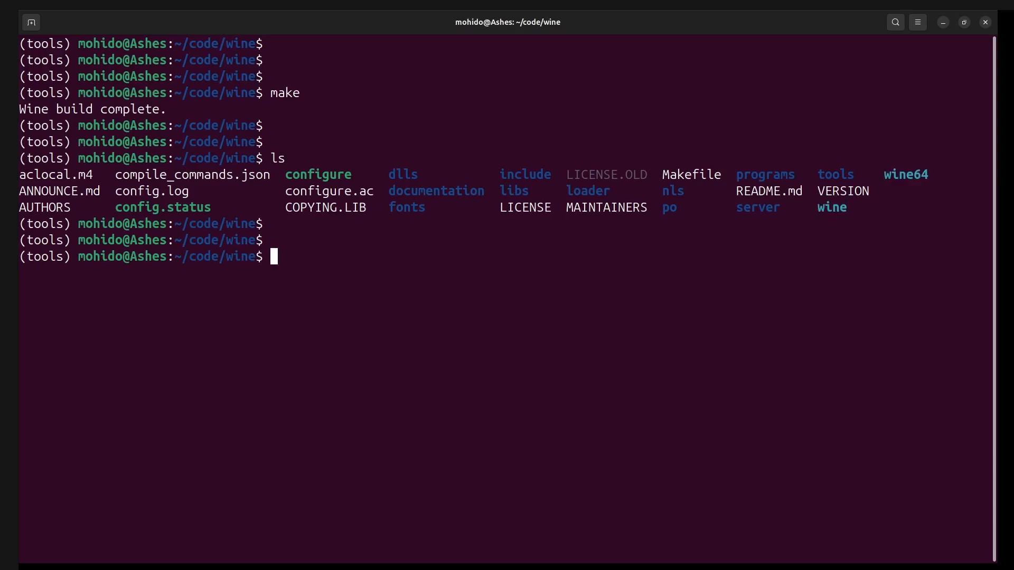
{"action": "type", "text": "./wine note"}
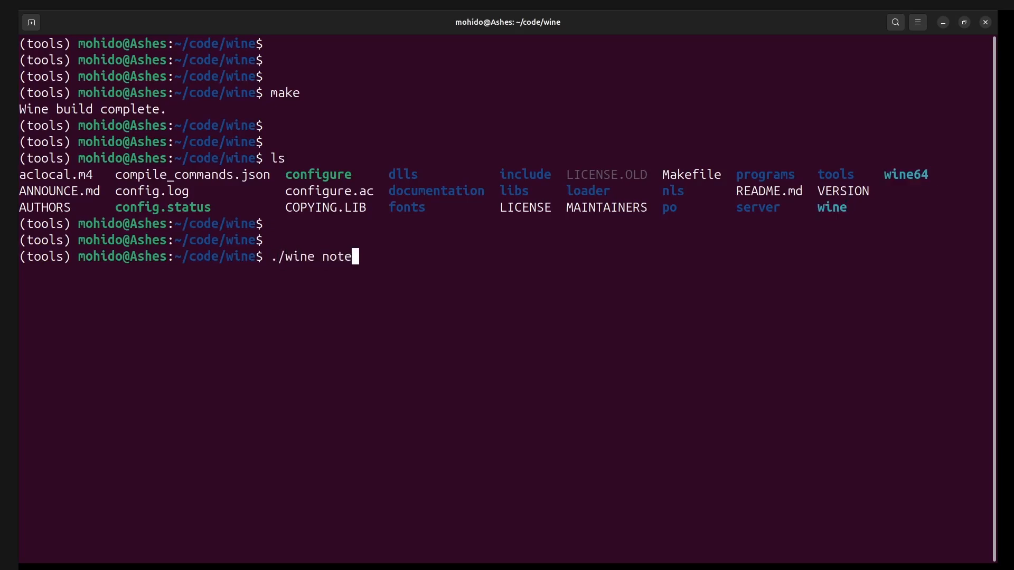